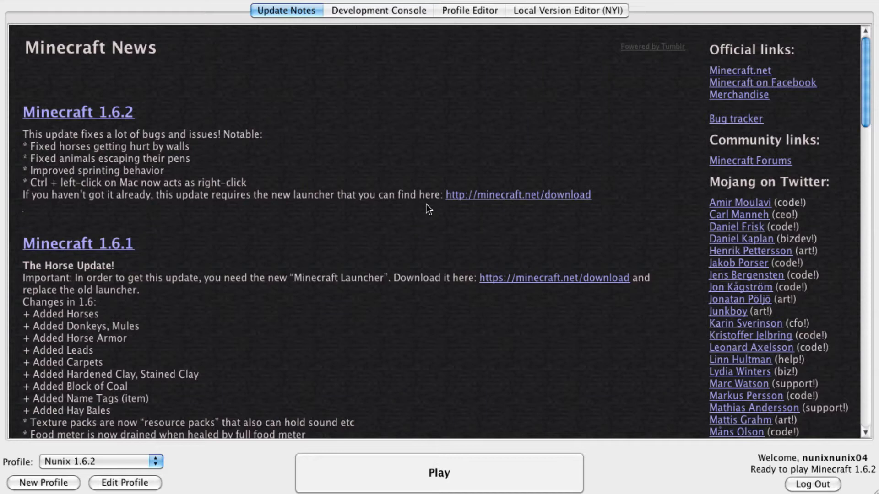
mouse_move(453, 465)
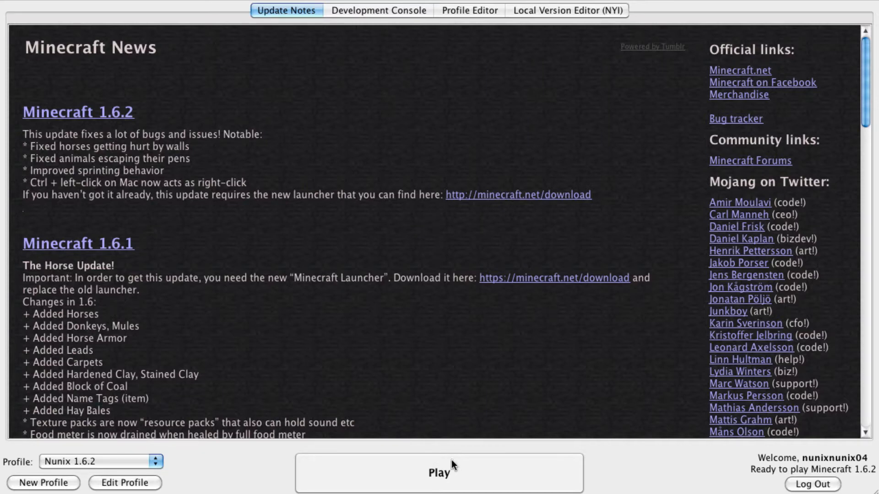
Launch Minecraft 1.6.2 from the launcher's Play button
click(439, 472)
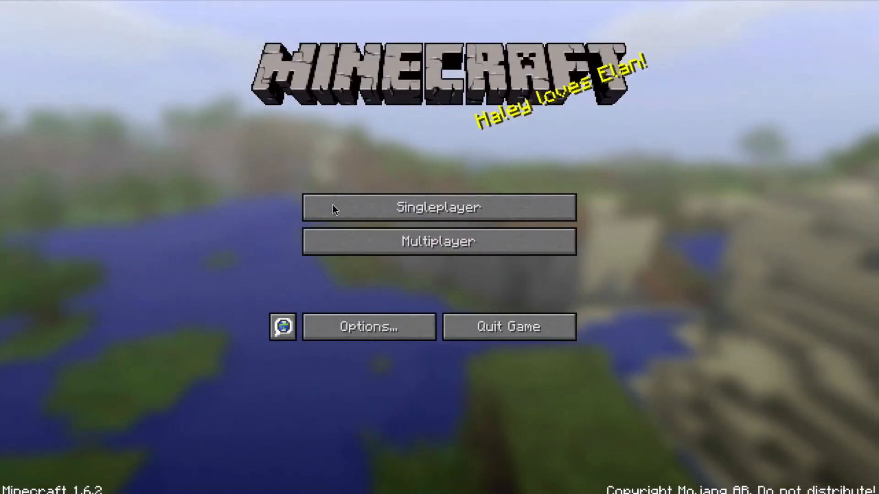
Load the singleplayer world and move the diamond sword from the enchanting table to the hotbar
click(438, 207)
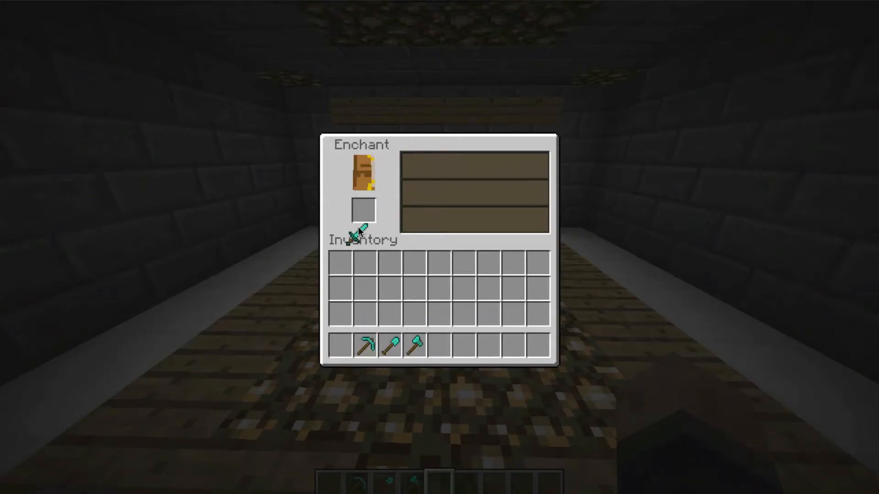
click(363, 211)
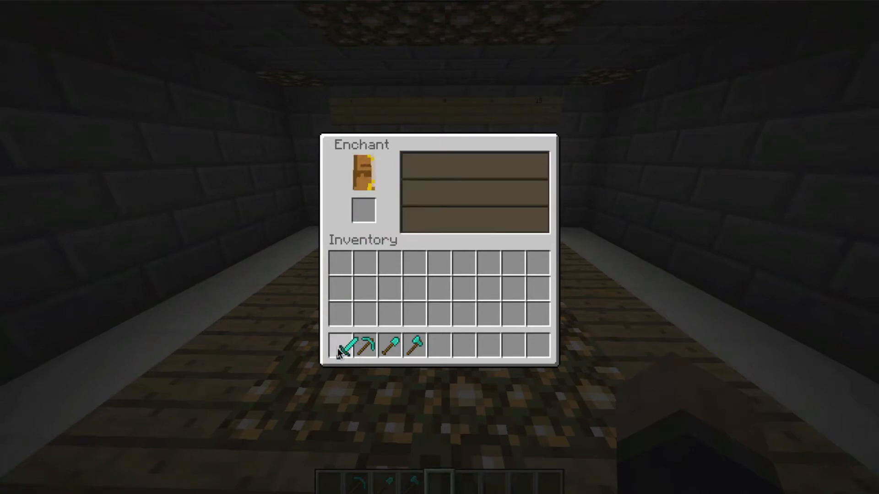
key(Escape)
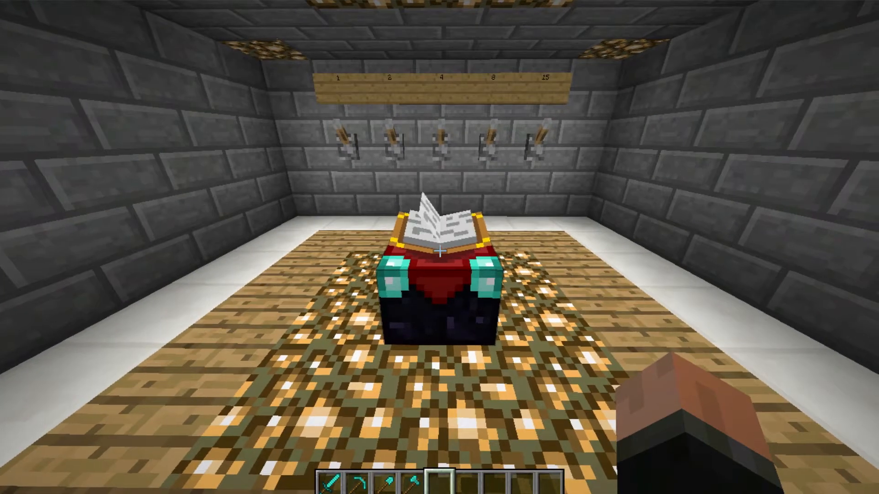
Review the installed resource packs under Options, then close the list
key(Escape)
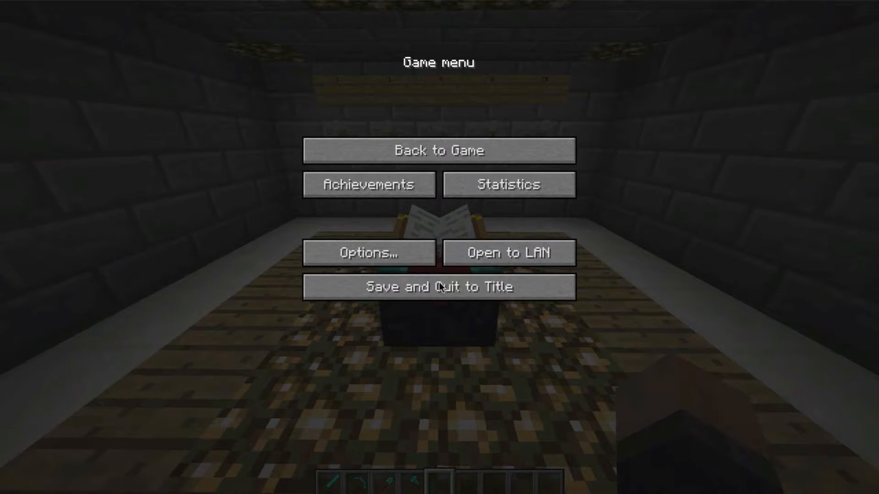
click(367, 253)
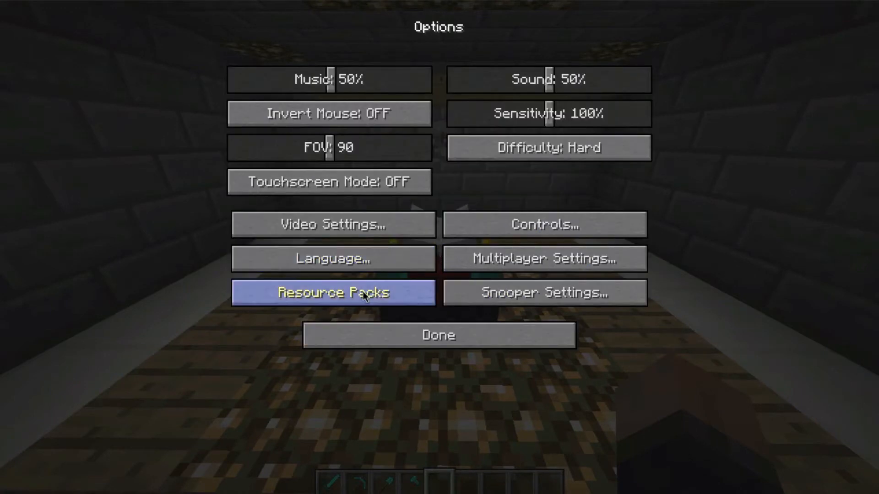
click(332, 293)
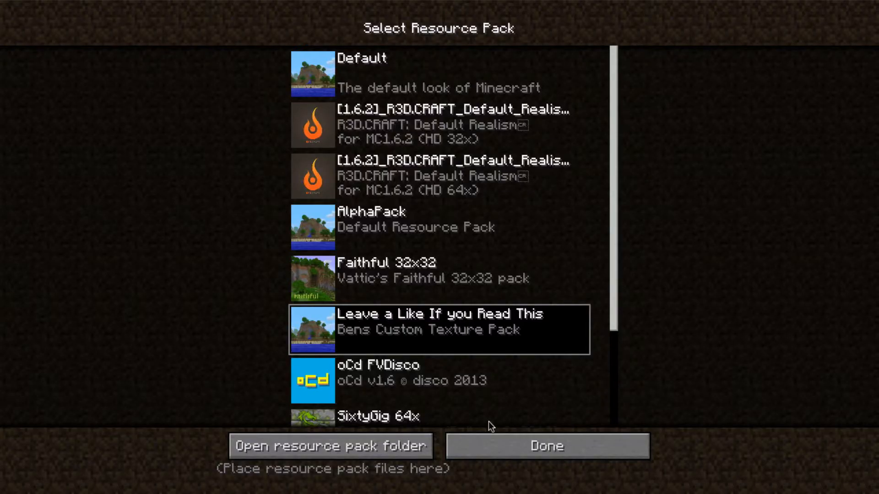
click(545, 445)
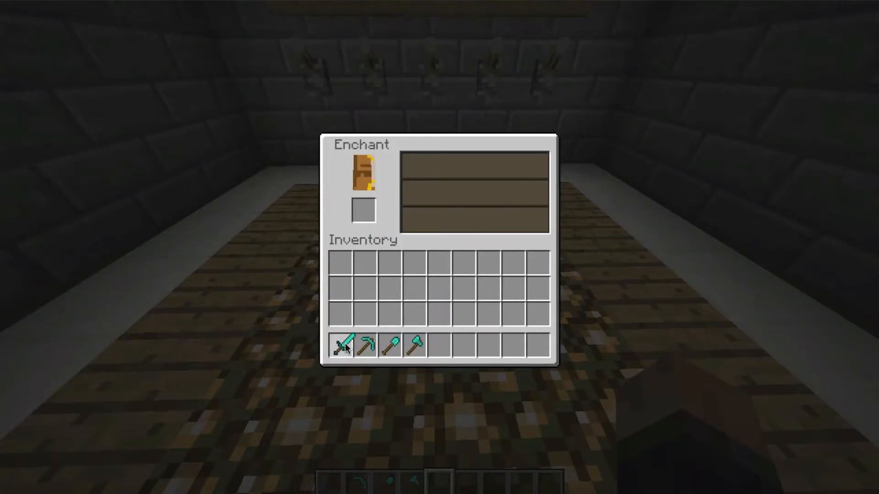
Save the world and quit to the title screen
key(Escape)
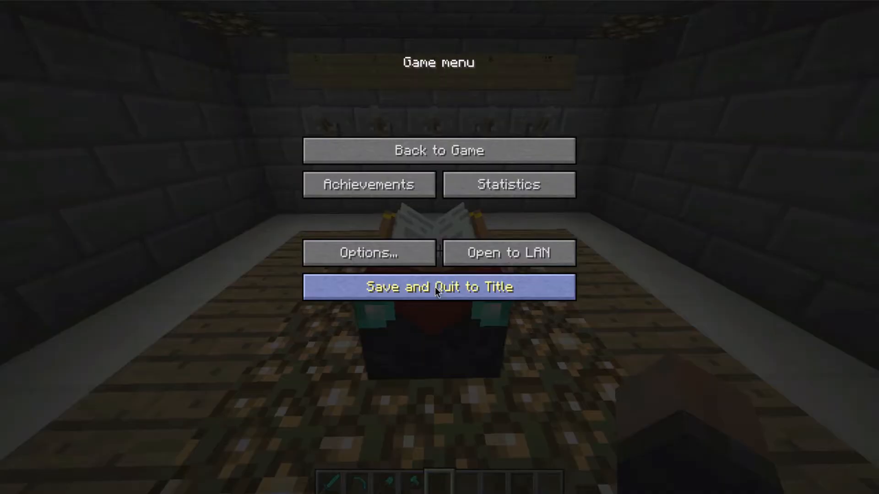
click(439, 287)
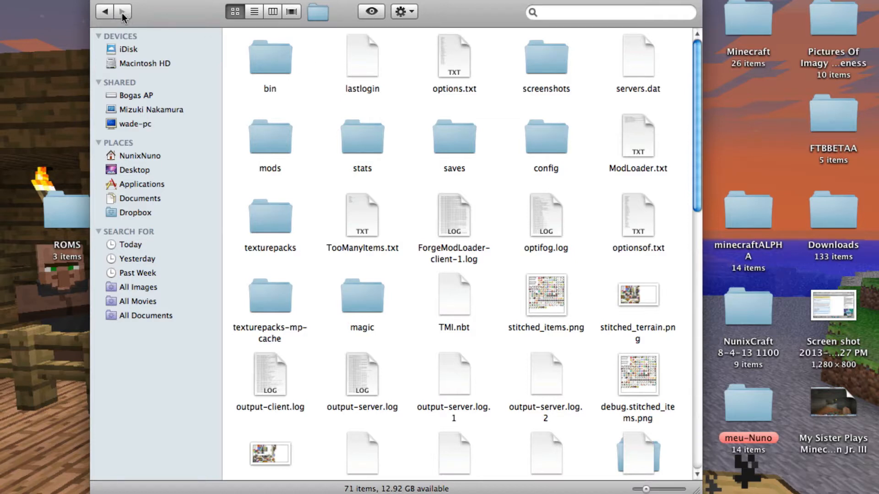
mouse_move(104, 11)
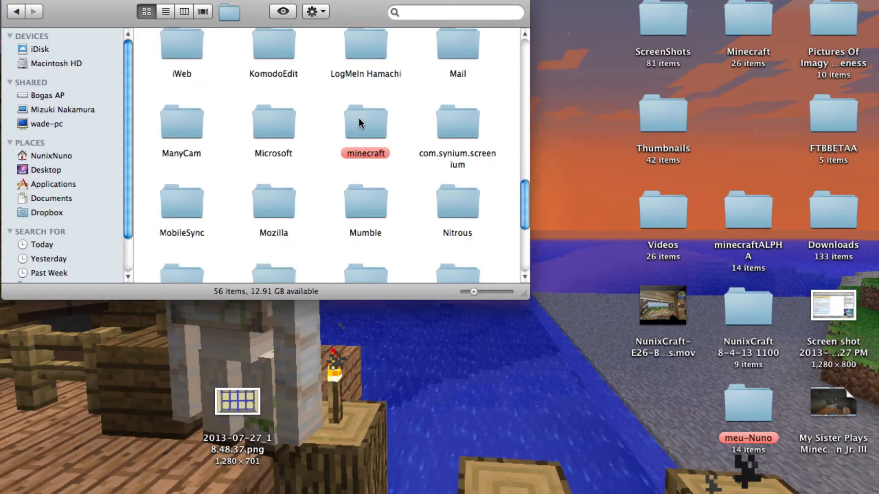
Open minecraft, then resourcepacks, then the 'Leave a Like If you Read This' pack folder
double_click(365, 122)
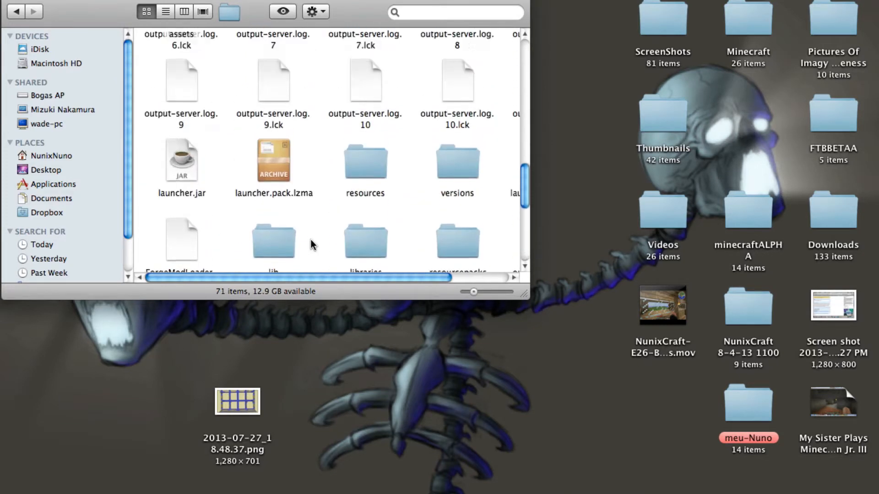
scroll(down, 3)
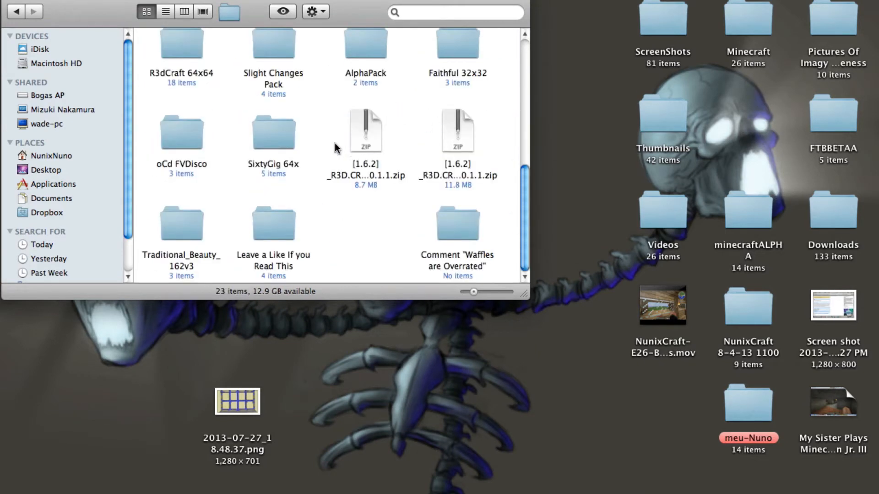
mouse_move(282, 235)
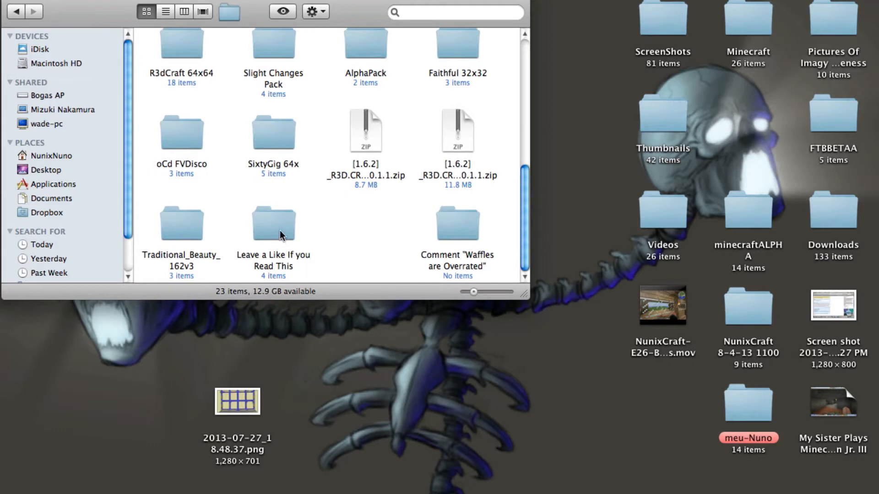
double_click(364, 51)
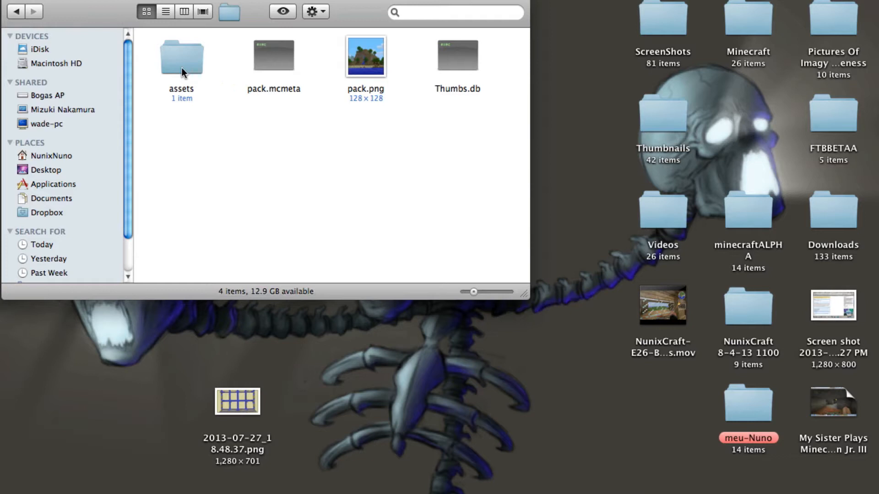
Navigate through assets and textures into the font folder listing the ascii images
click(181, 55)
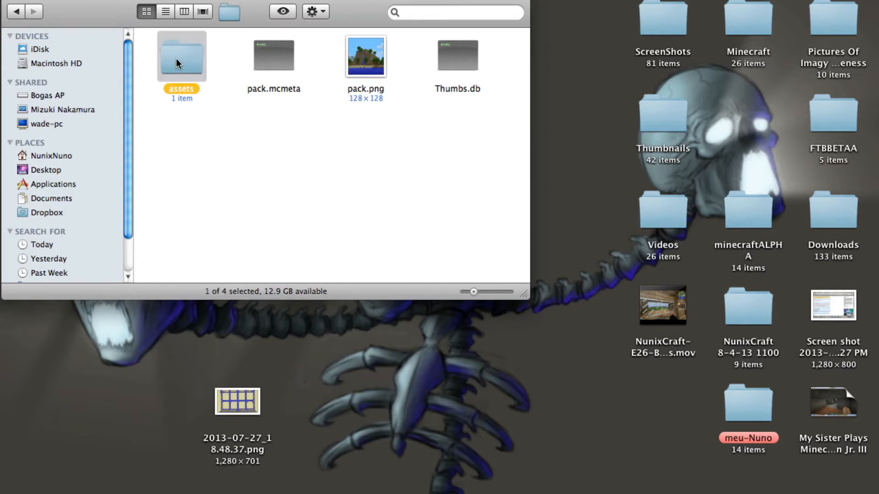
double_click(180, 56)
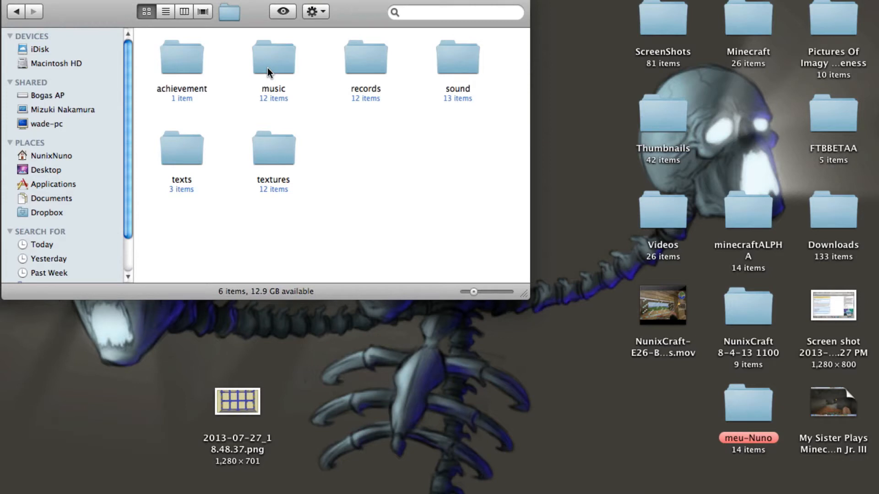
mouse_move(422, 70)
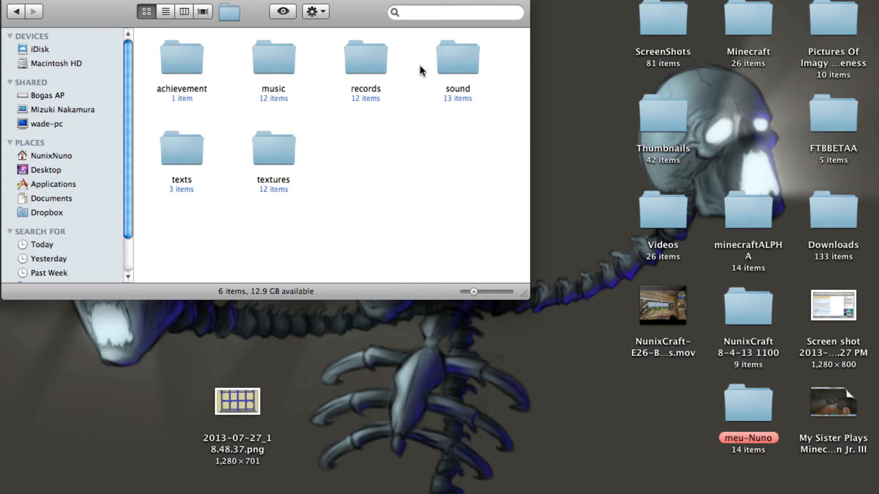
click(274, 147)
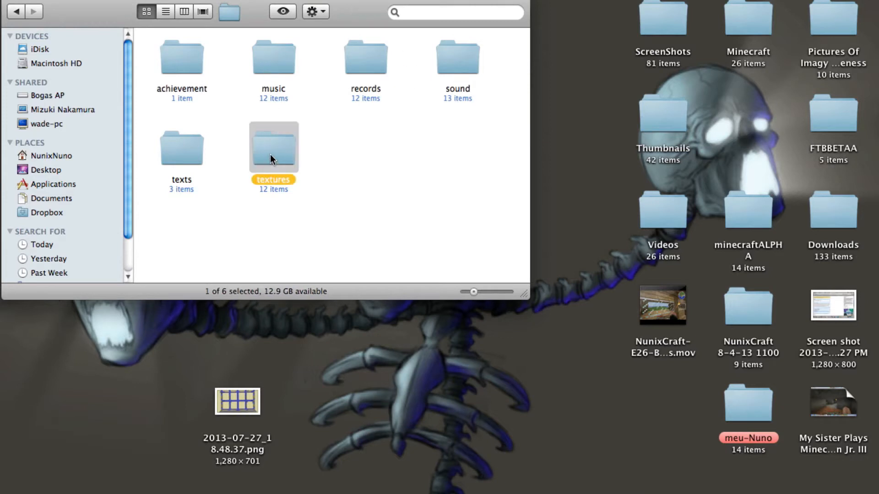
double_click(274, 146)
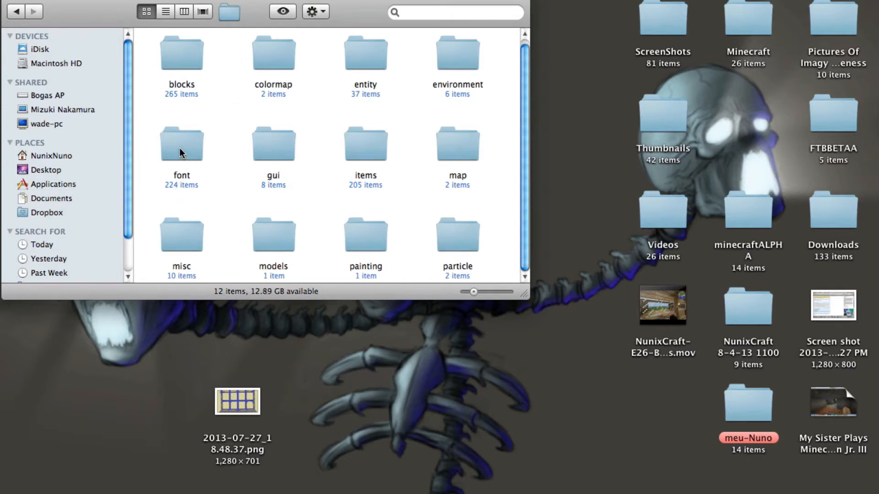
double_click(181, 144)
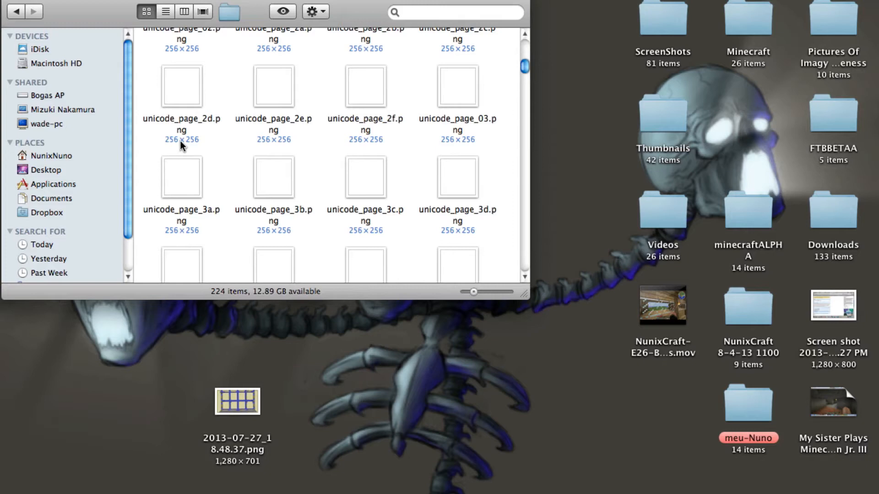
scroll(down, 3)
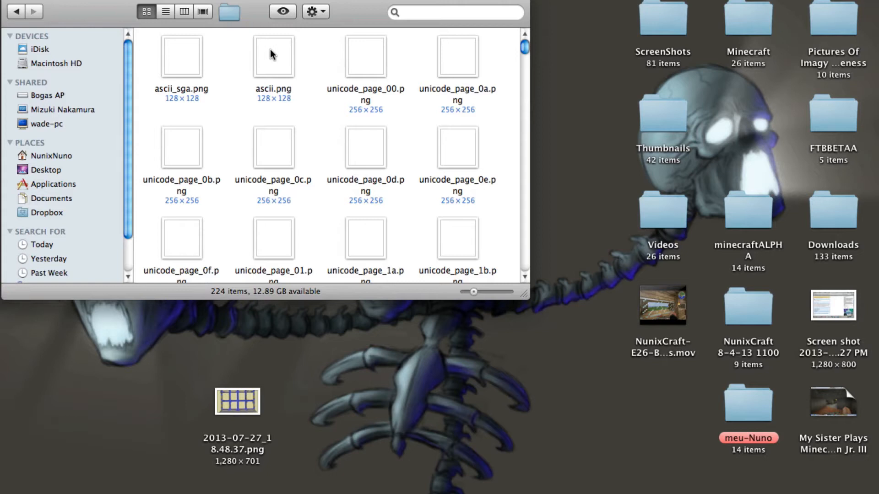
mouse_move(422, 65)
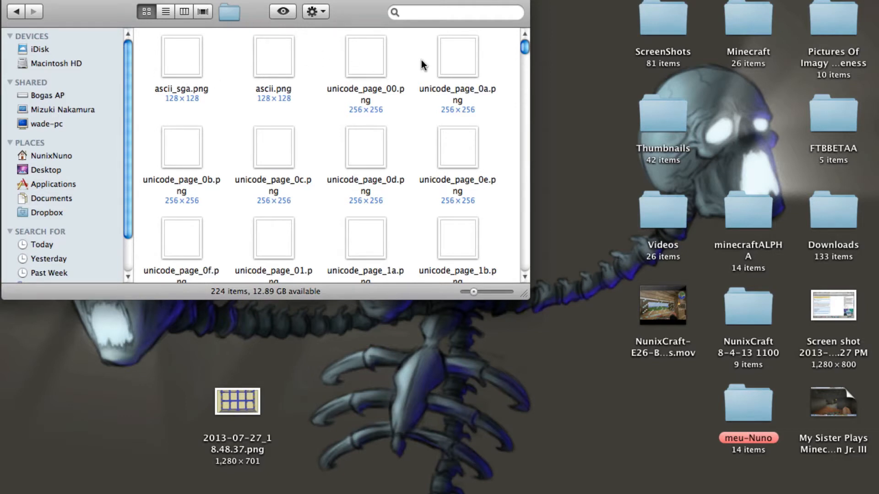
click(457, 55)
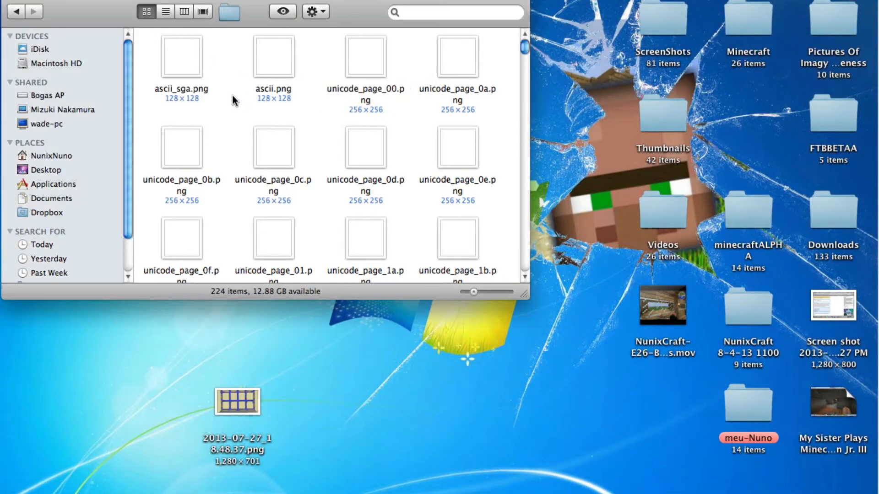
mouse_move(187, 55)
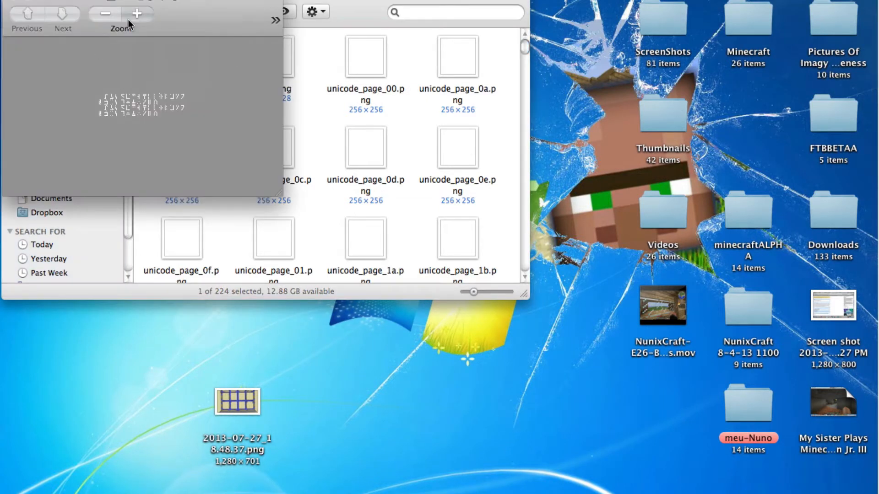
click(137, 13)
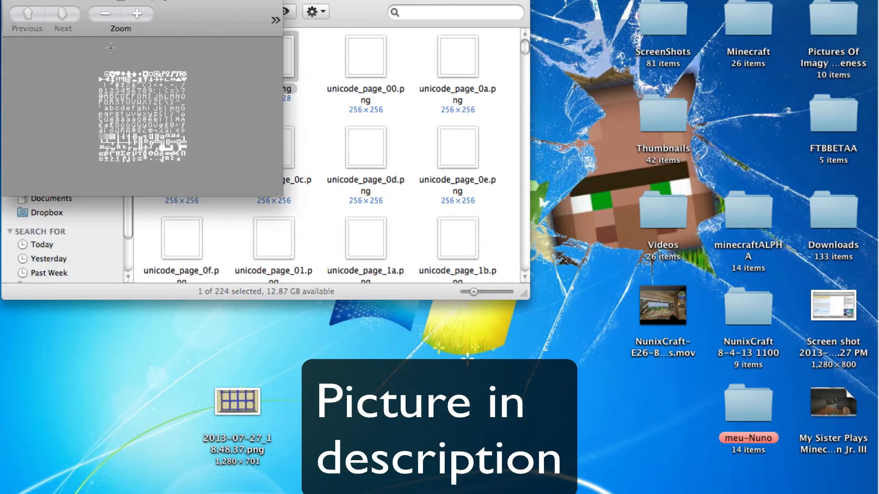
click(114, 14)
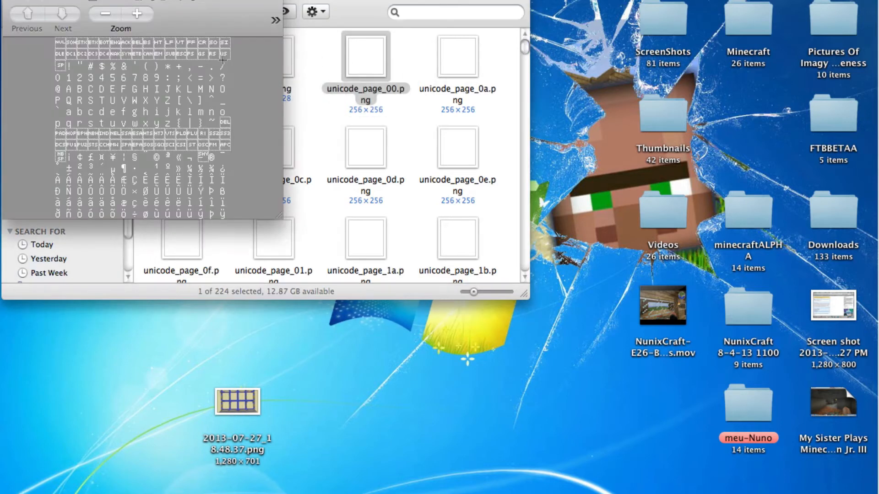
mouse_move(27, 7)
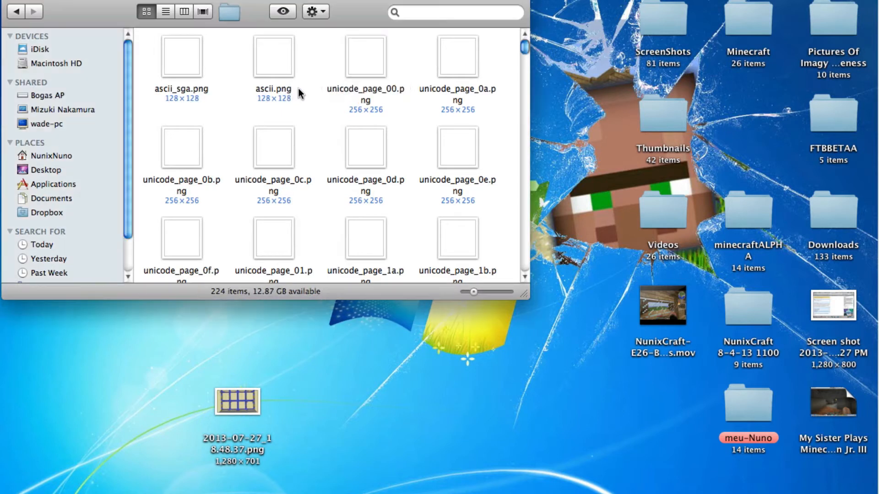
mouse_move(180, 59)
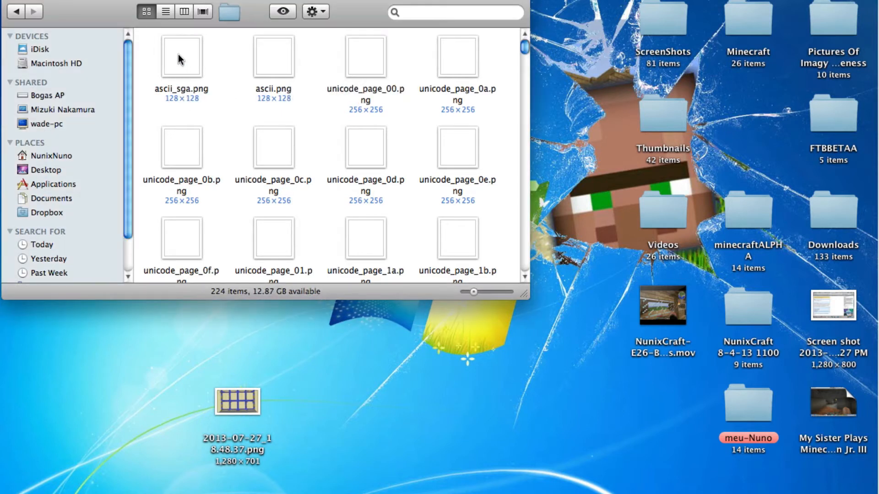
Remove ascii_sga.png, duplicate ascii.png, and begin renaming 'ascii copy.png' to ascii_sga.png
click(182, 56)
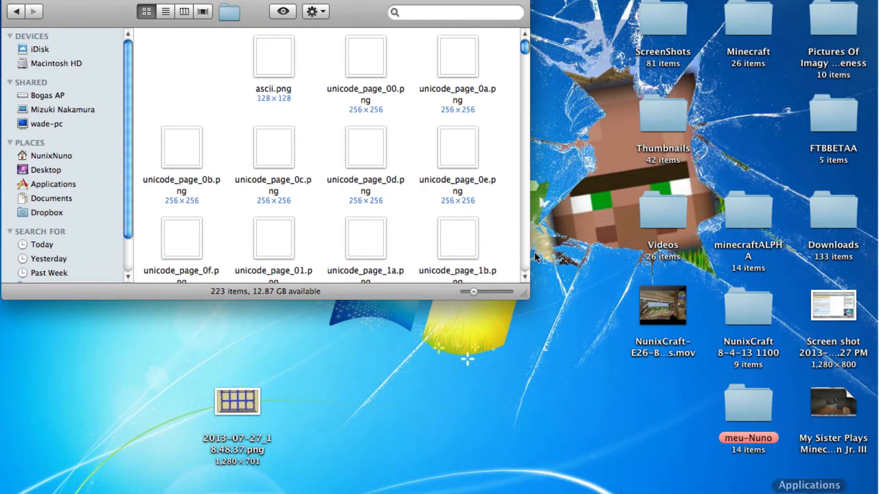
mouse_move(437, 154)
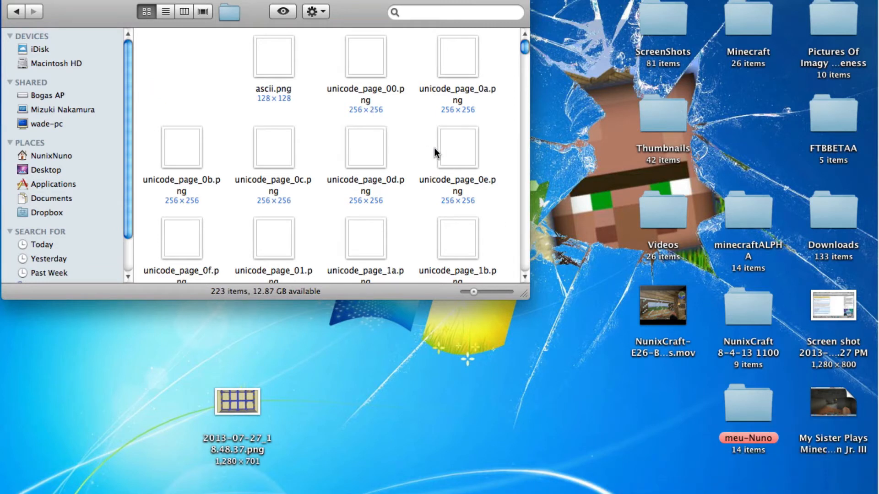
right_click(272, 56)
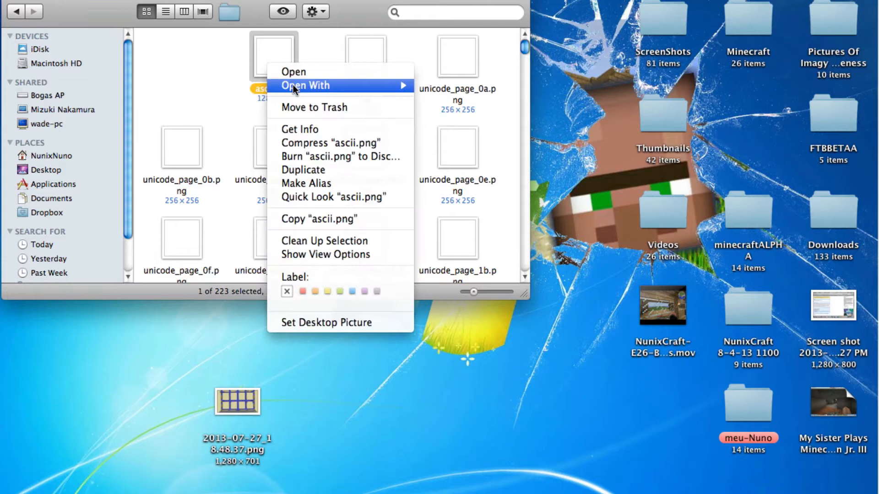
mouse_move(328, 156)
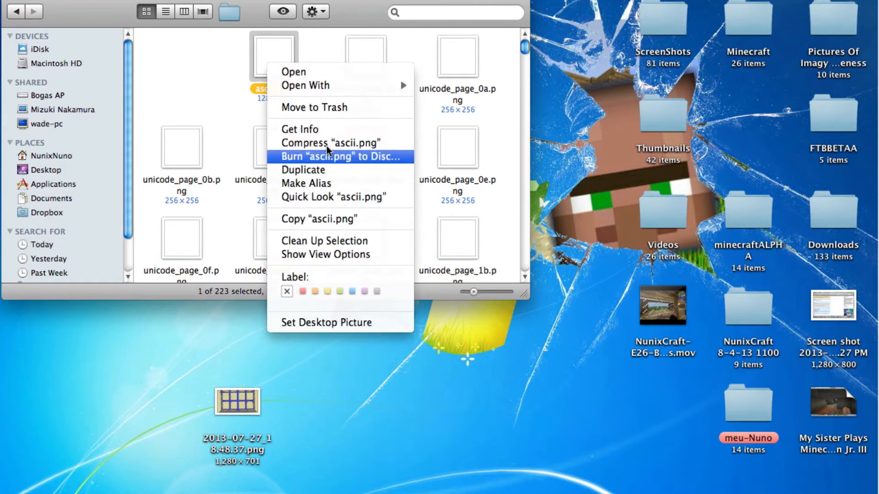
click(302, 170)
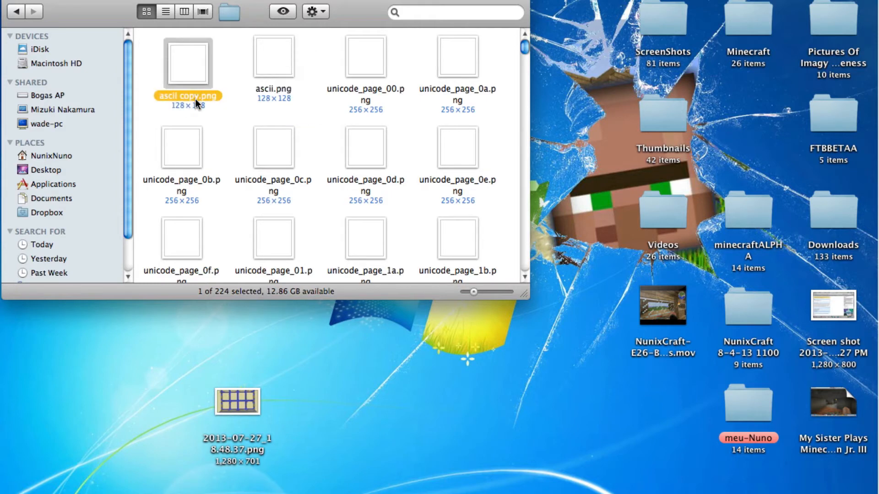
click(187, 95)
text(_sga)
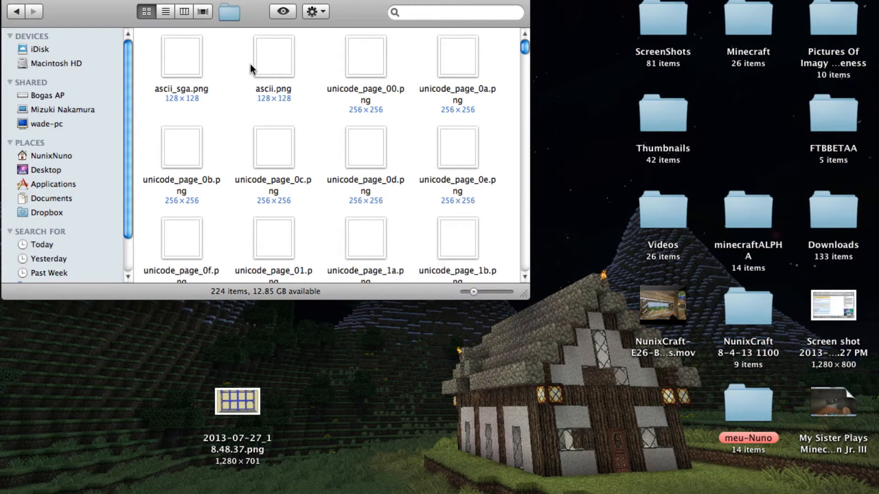
mouse_move(276, 75)
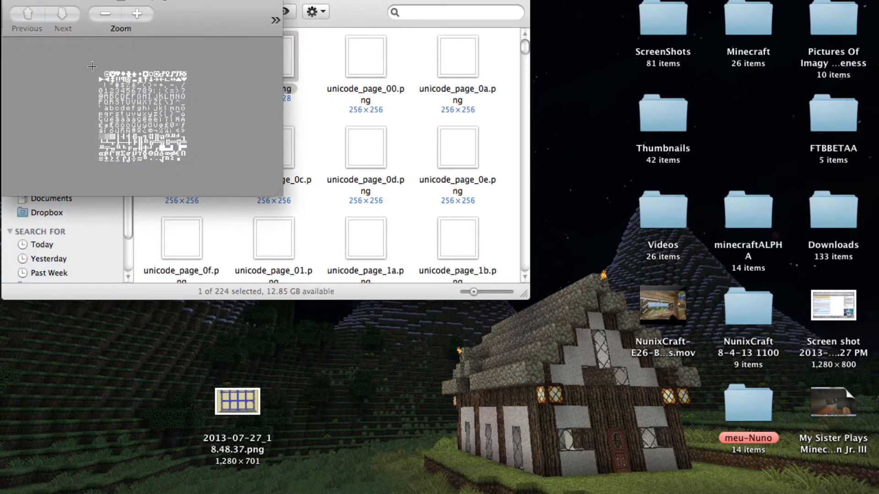
Preview the new ascii_sga.png for plain letters, then return to Minecraft's title screen
drag(93, 66, 205, 168)
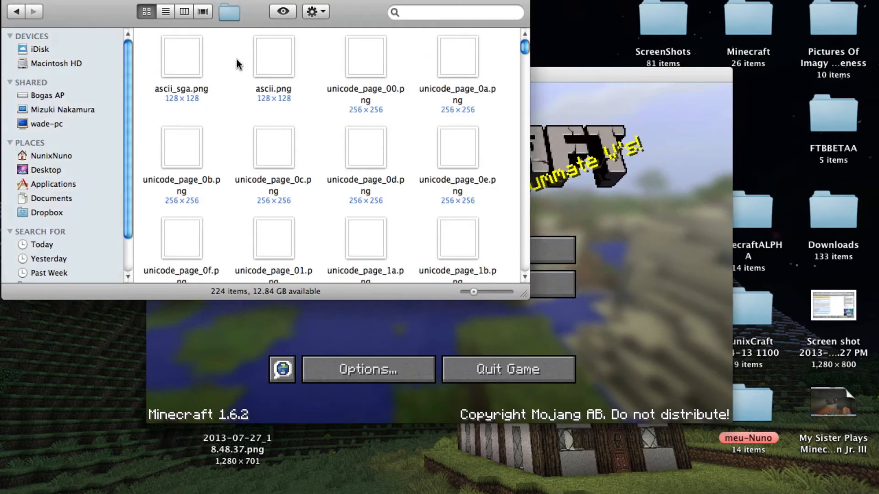
click(273, 235)
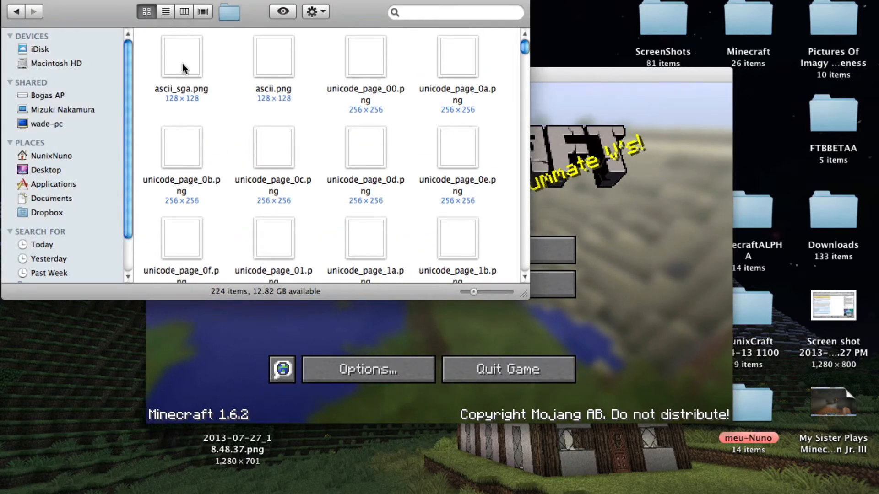
scroll(down, 3)
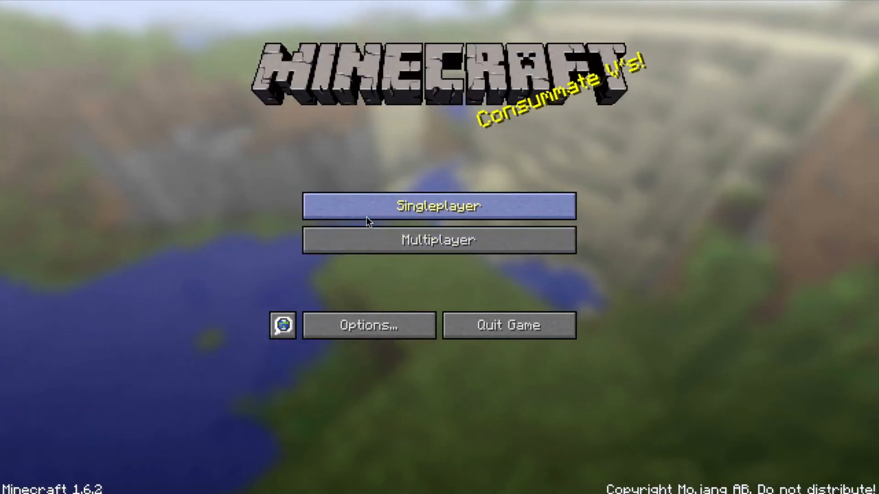
Load the singleplayer world and walk up to the enchanting table
click(439, 206)
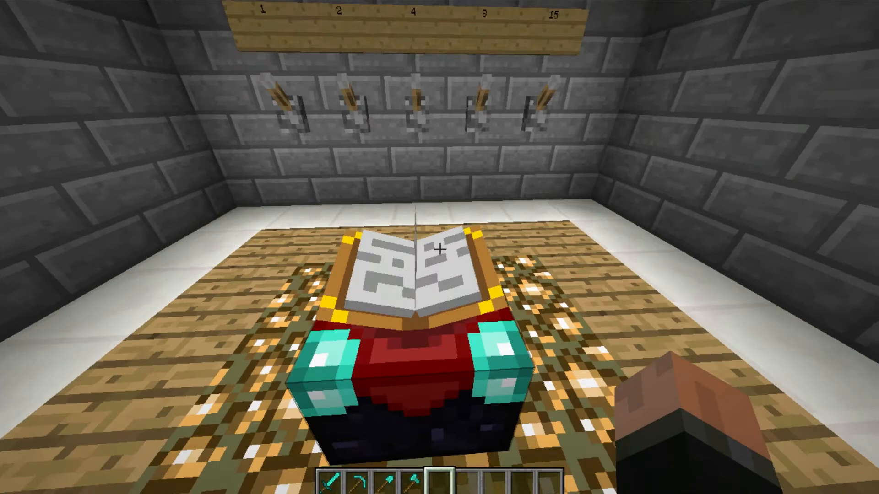
mouse_move(440, 247)
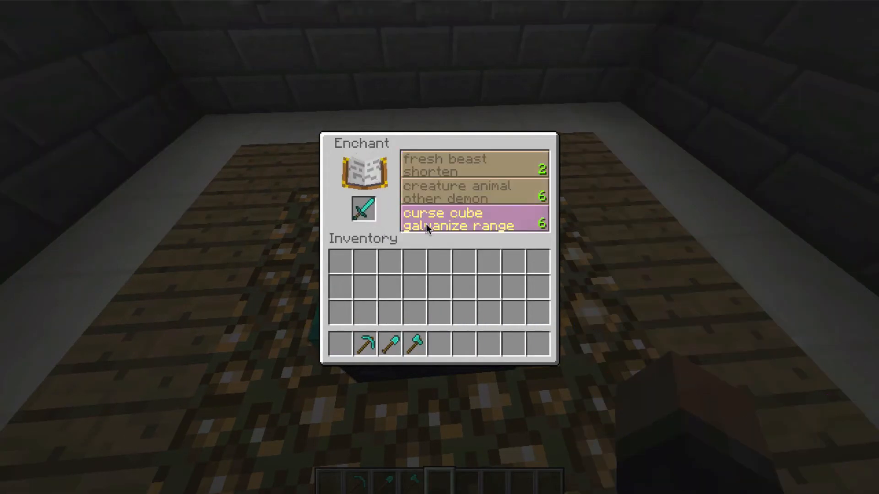
Close the enchanting window and enchant the shovel with the level-30 option
key(Escape)
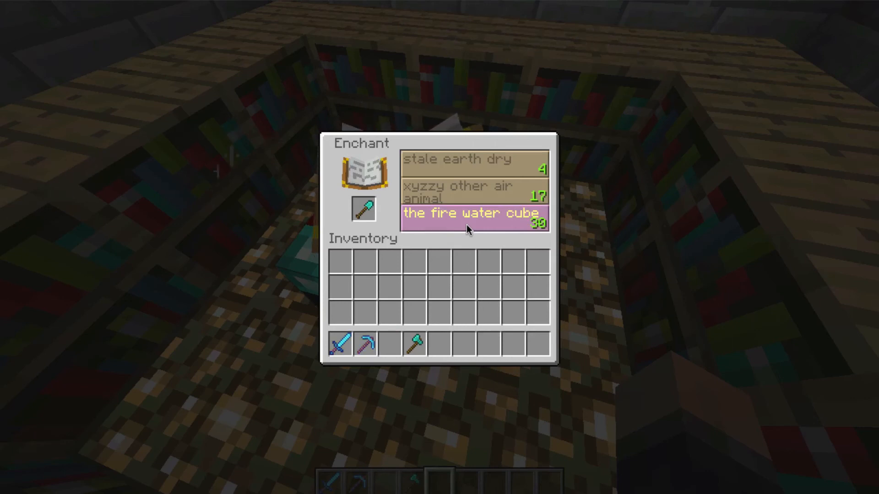
click(472, 219)
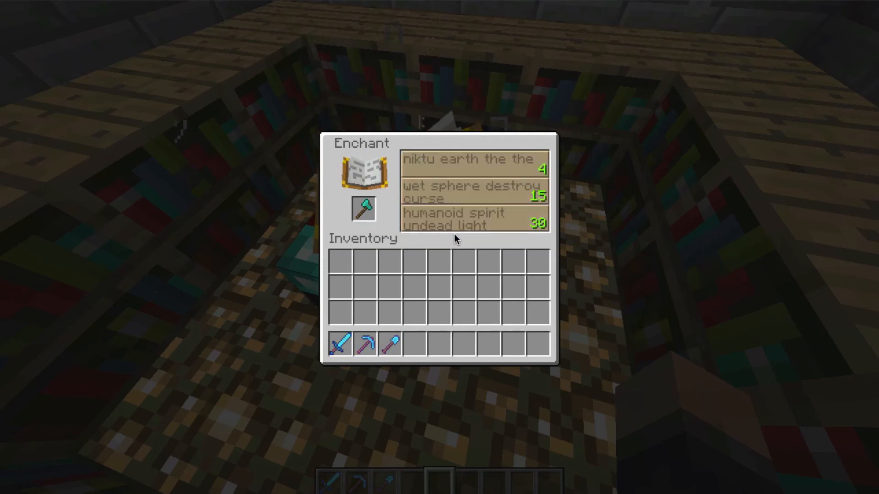
mouse_move(454, 218)
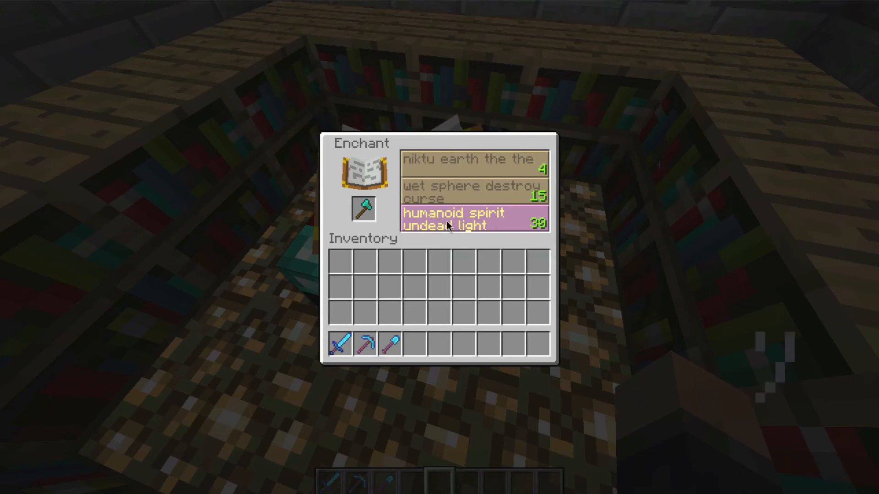
mouse_move(448, 212)
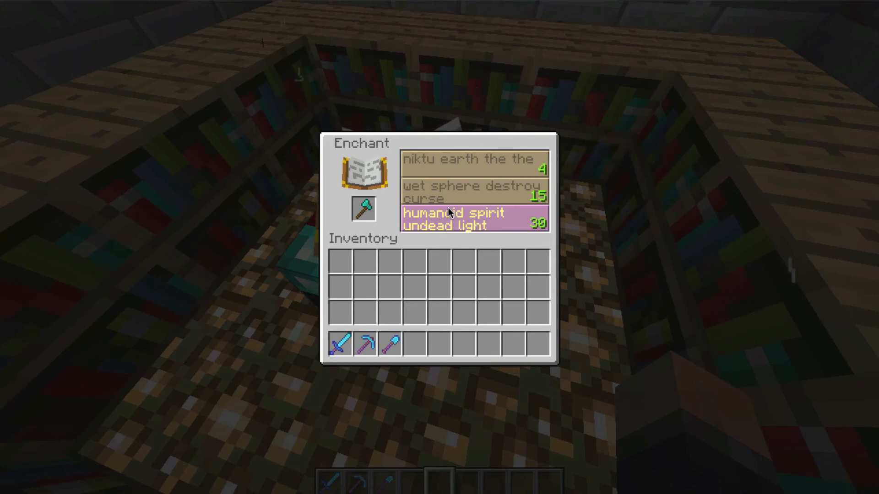